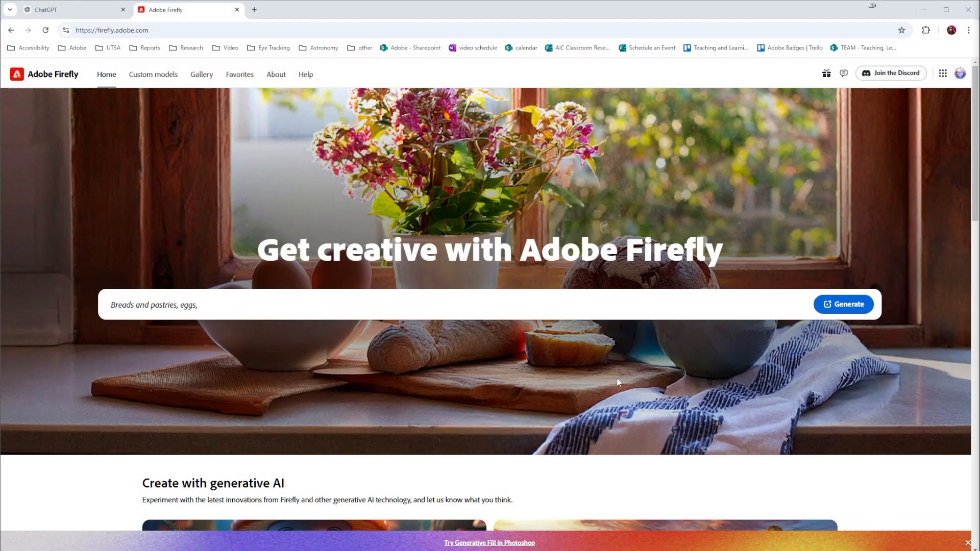
Step: Clear the animated baking-on-countertop sample text from the Firefly prompt box
type("flour, and other baking ingredients in bowls, cutting board and dishtowels,")
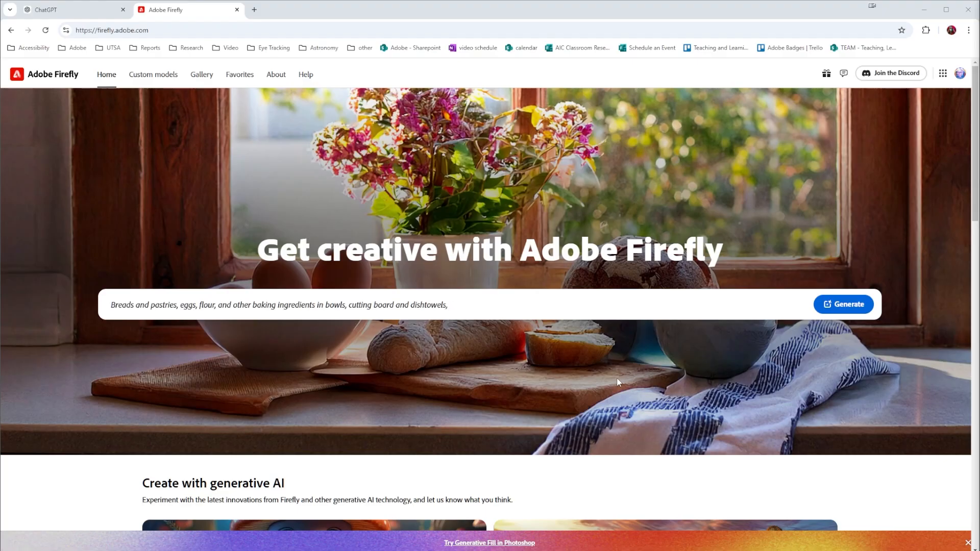
type("on kitchen countertop")
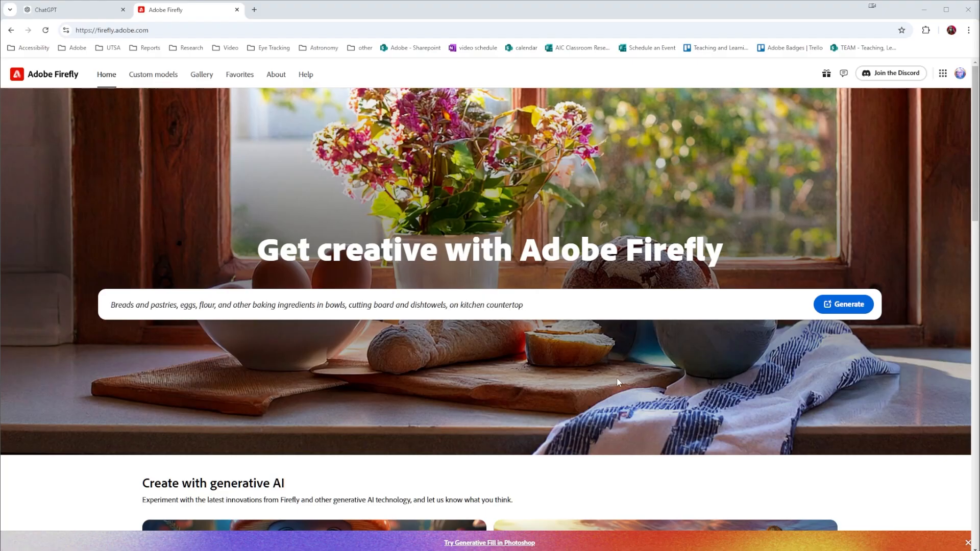
left_click(350, 305)
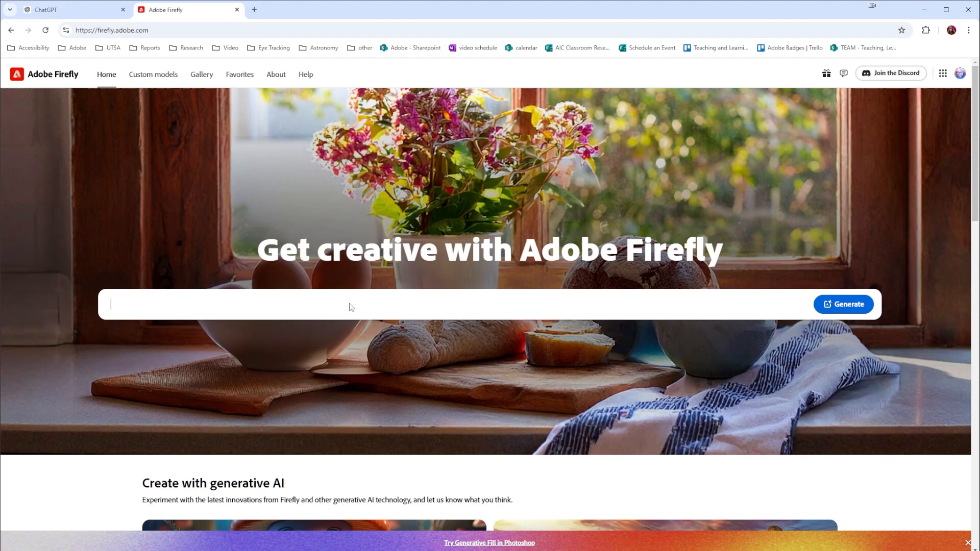
Step: Generate four cartoon images from the prompt 'cat in a dress'
type("cat in a")
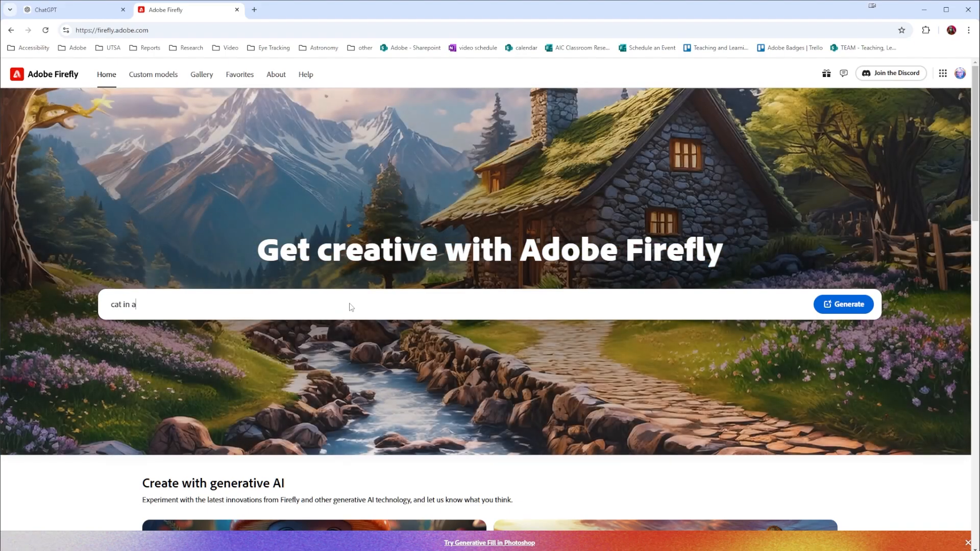
type("dress")
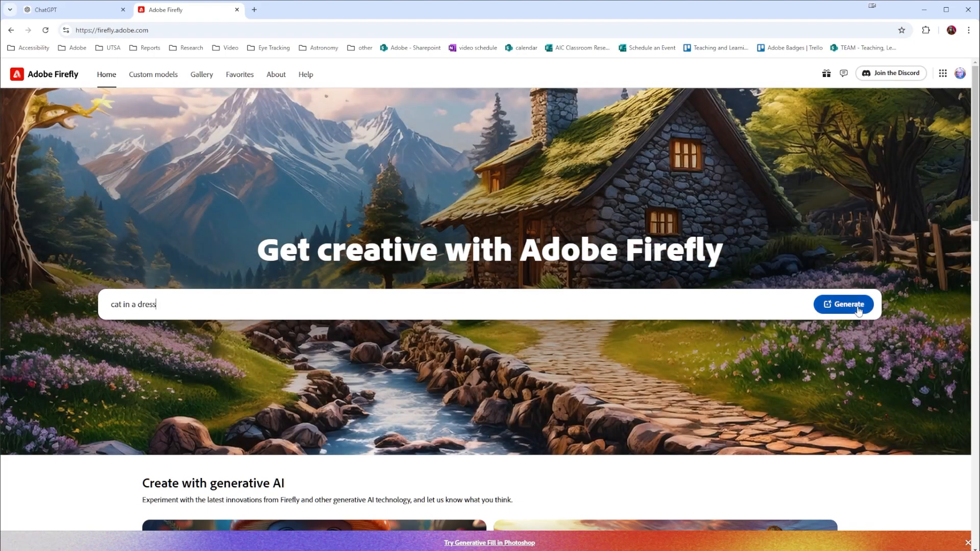
left_click(844, 304)
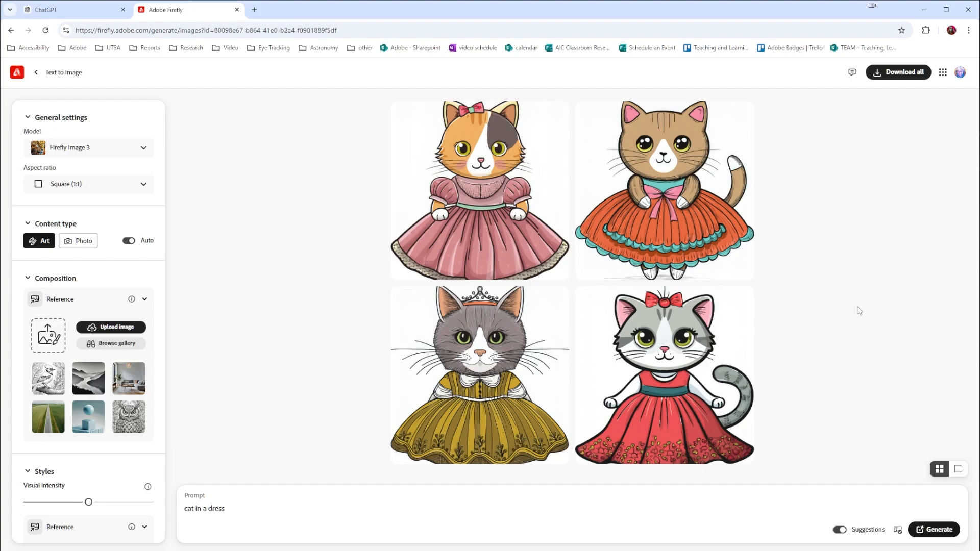
Step: In ChatGPT, request a detailed Firefly image prompt of a cat in a dress
left_click(68, 10)
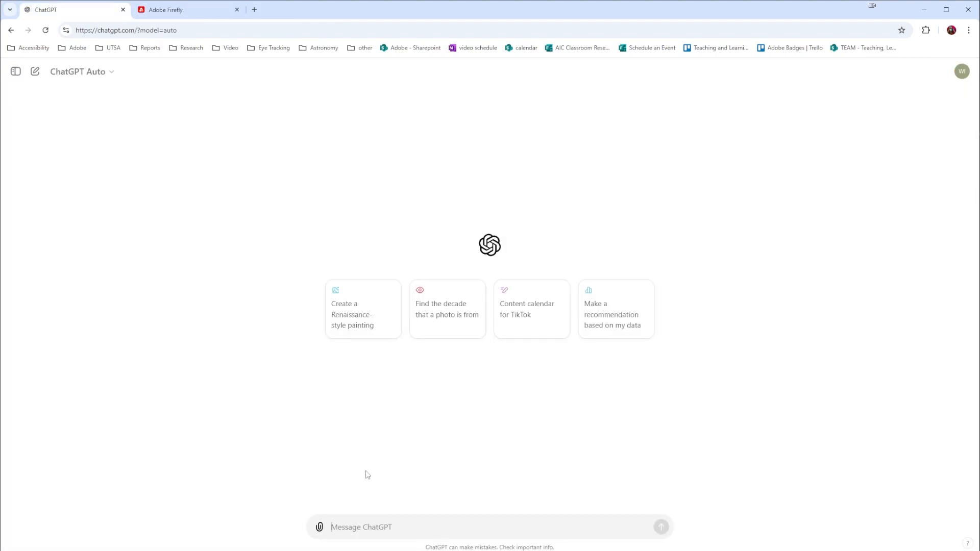
type("firefly prompt")
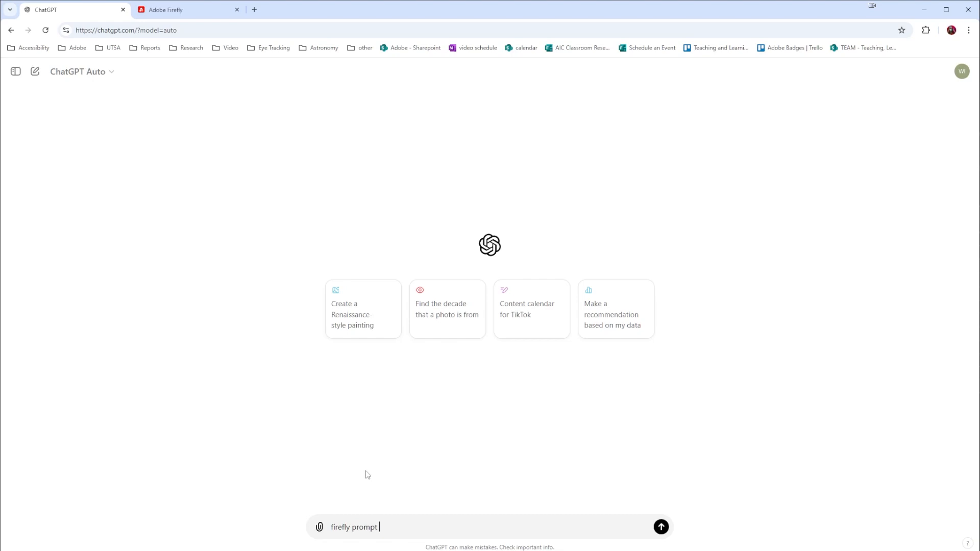
type("for an ima")
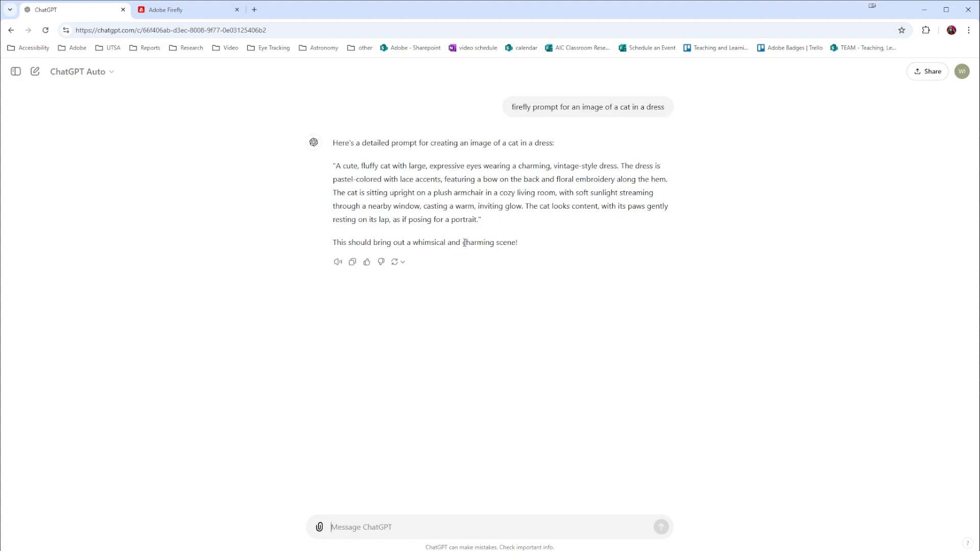
Step: Copy ChatGPT's quoted prompt into Firefly and generate photorealistic pastel-dressed cats
left_click_drag(378, 179, 479, 219)
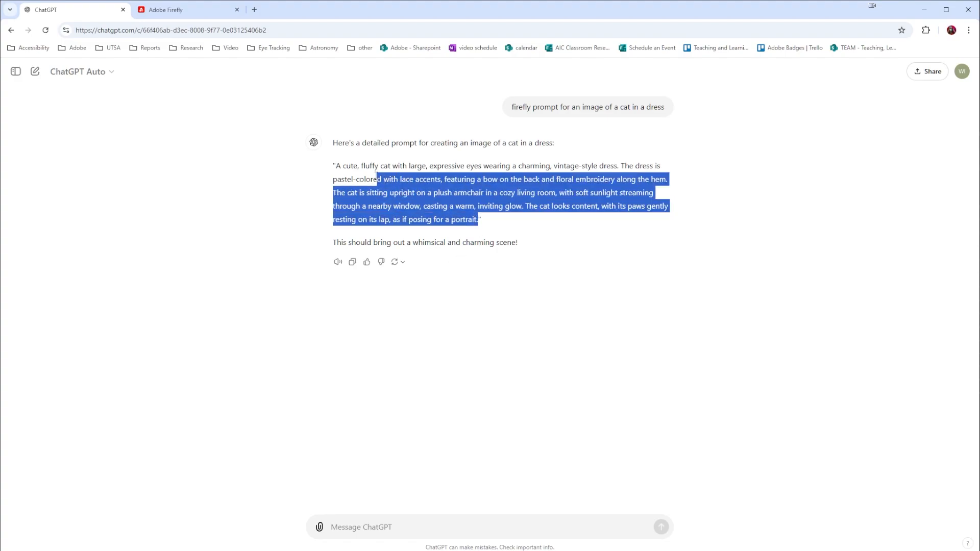
right_click(438, 179)
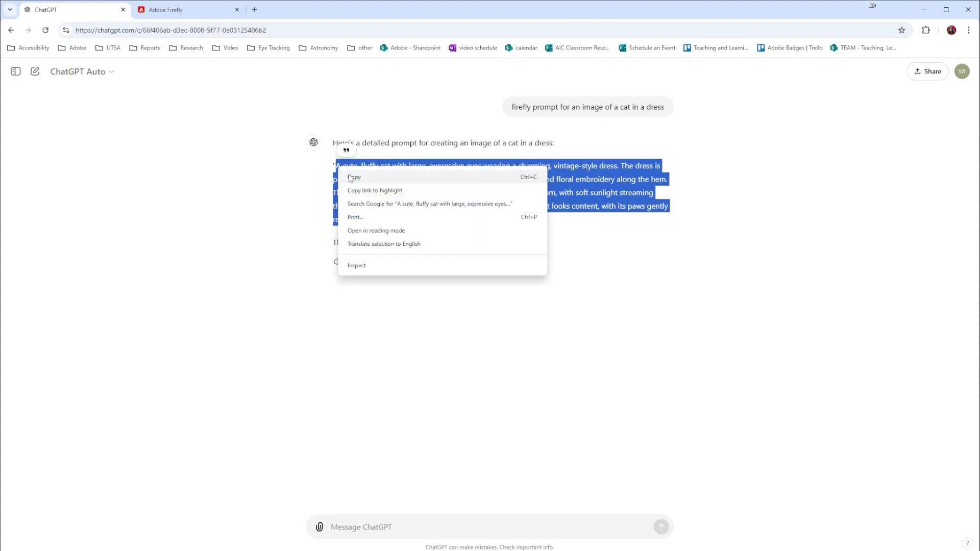
left_click(187, 9)
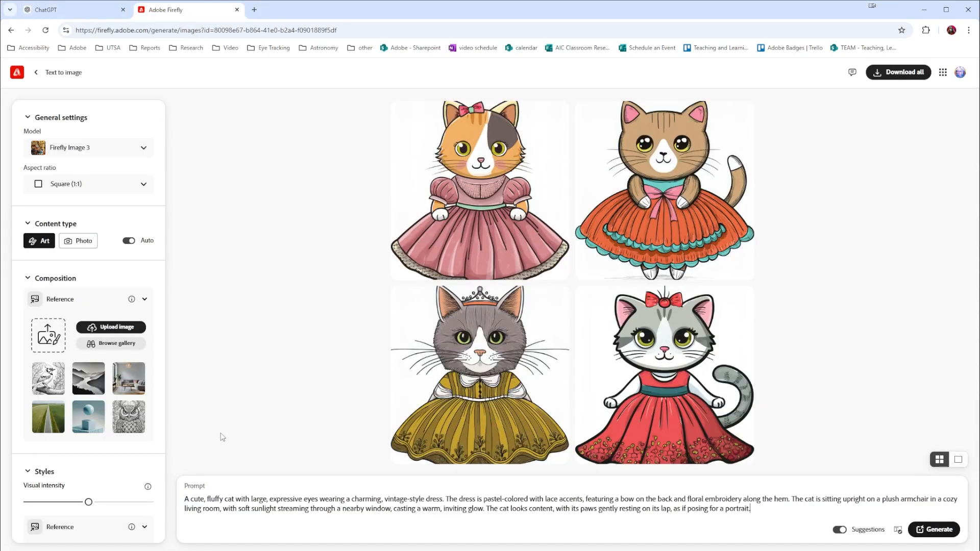
left_click(83, 241)
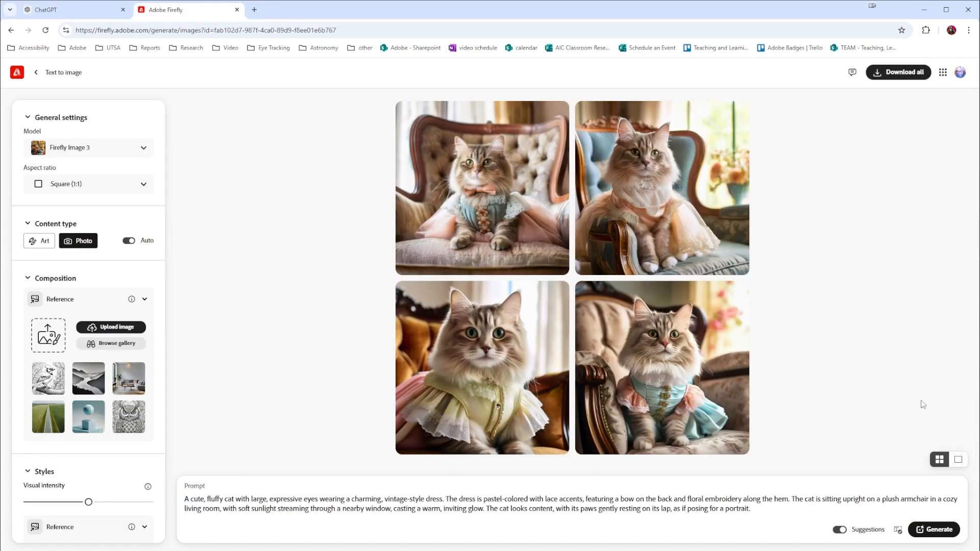